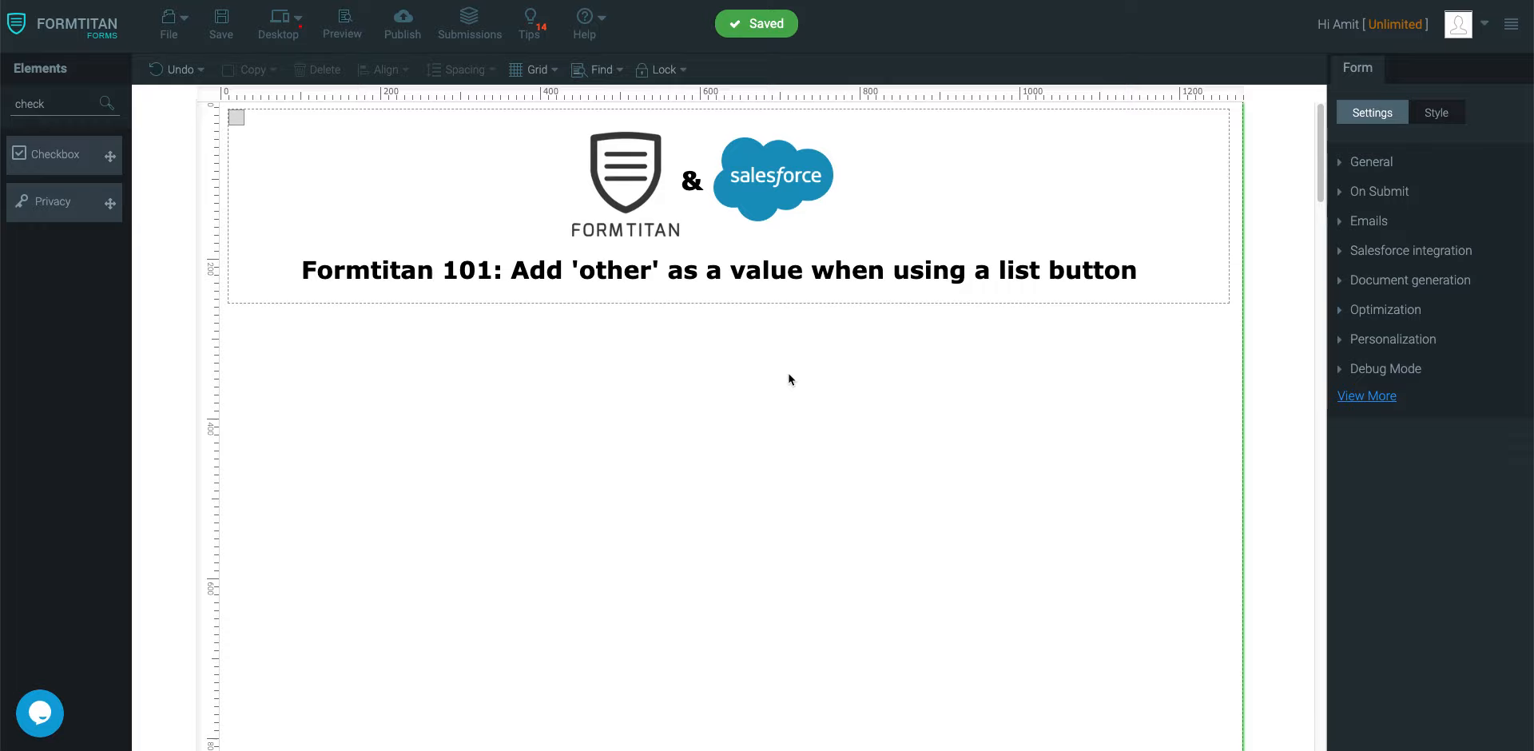
Step: Replace the Elements search term with 'list' to find the ListButton element
double_click(29, 104)
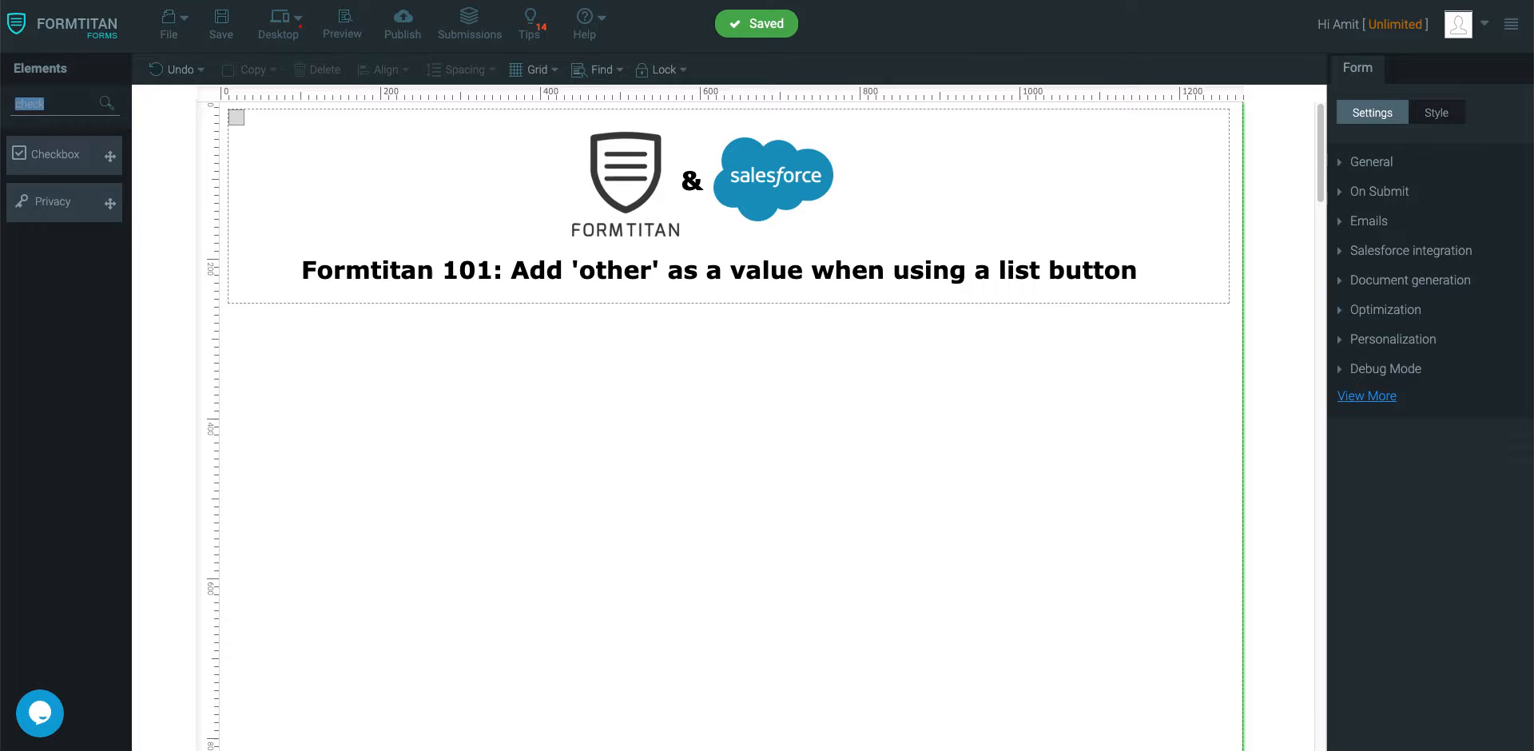
type("list")
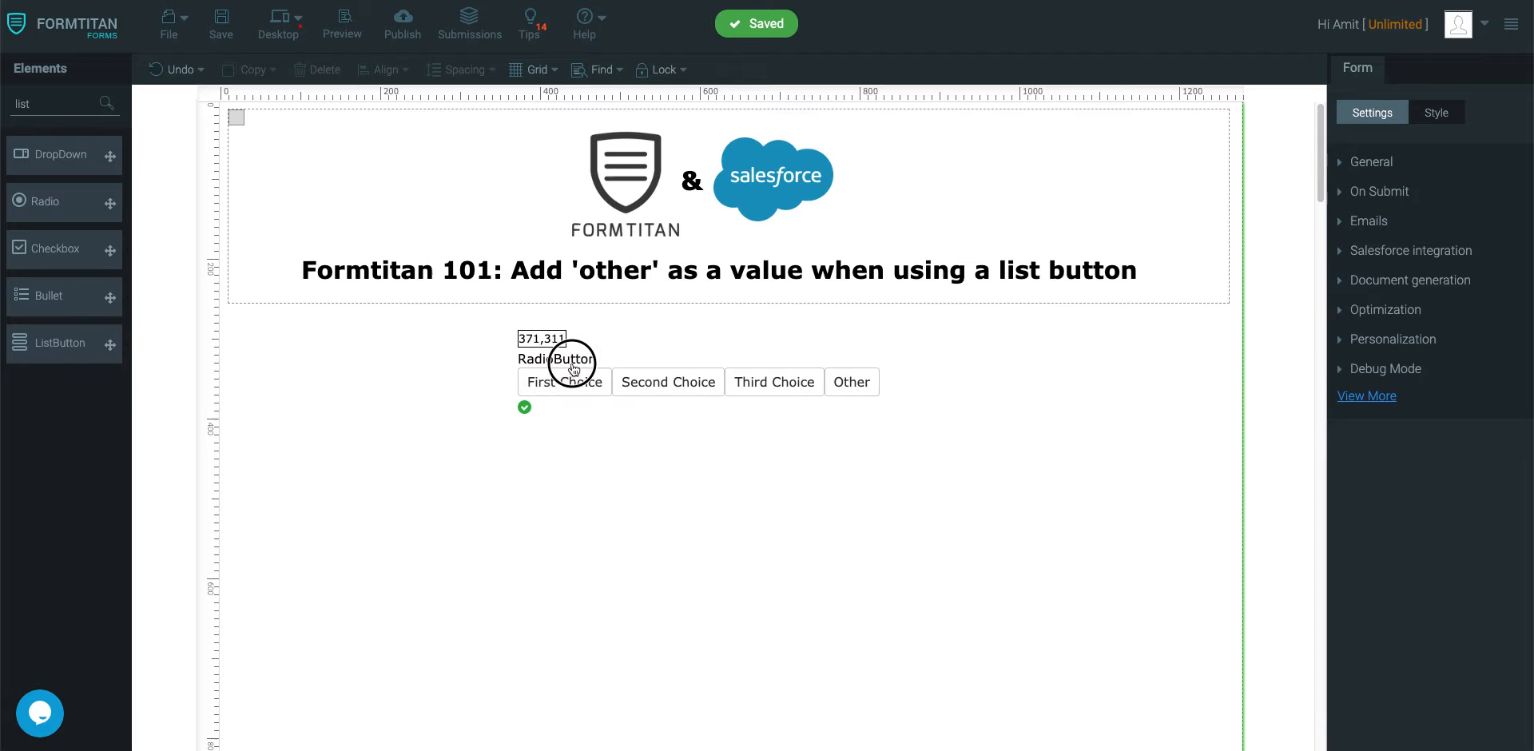
Step: Label the new list button 'Number' and rename its choices to numbers
left_click(557, 381)
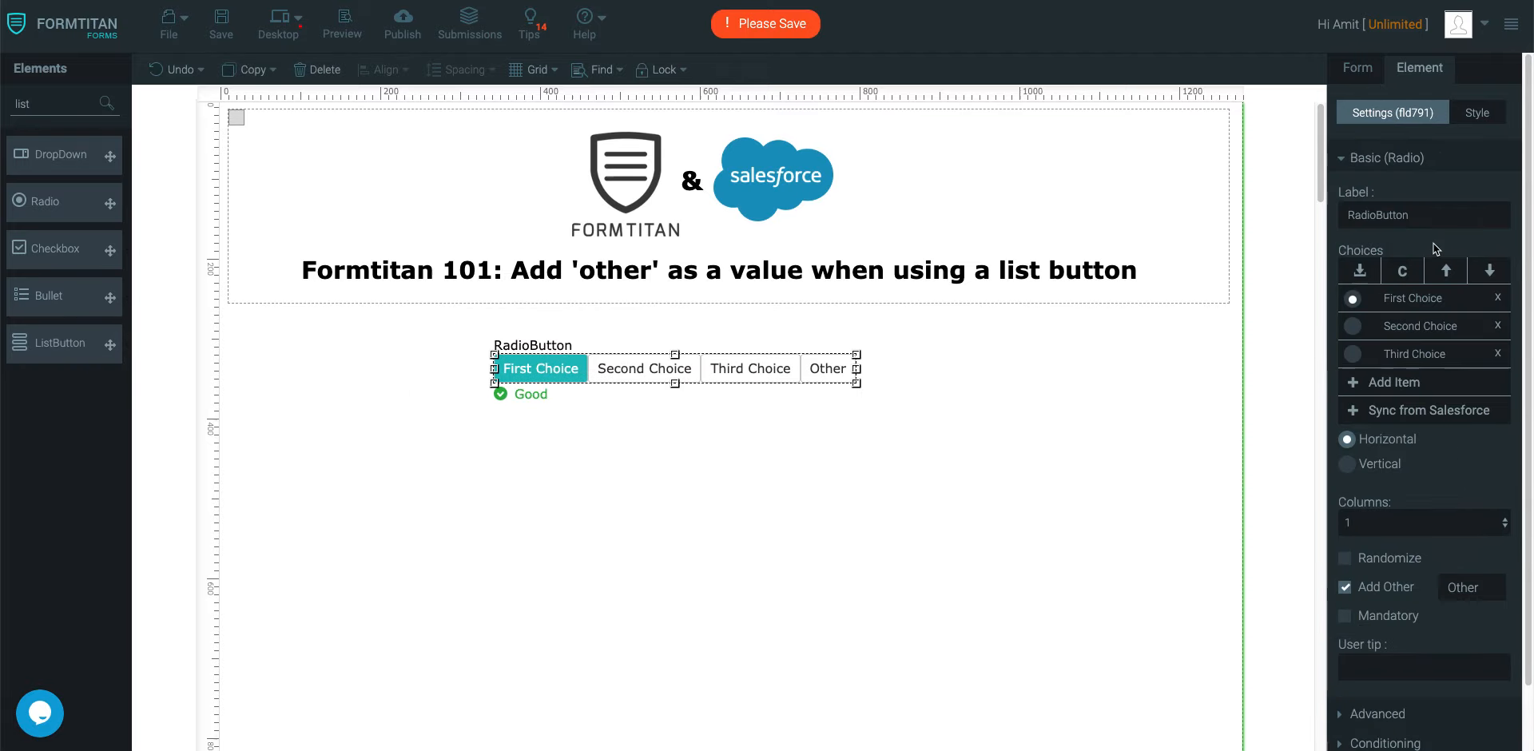
type("Number")
type("1")
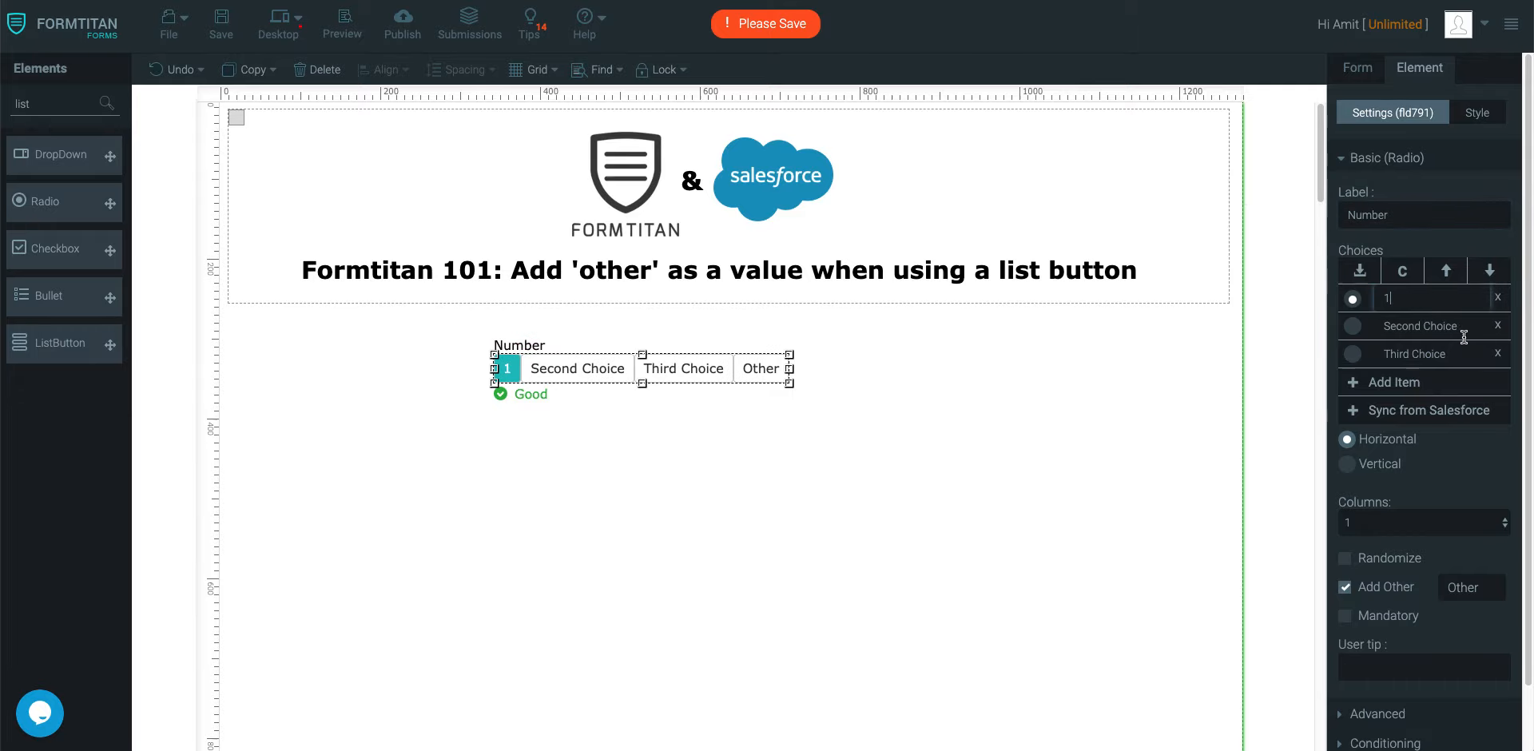
type("2")
left_click(1433, 353)
type("3")
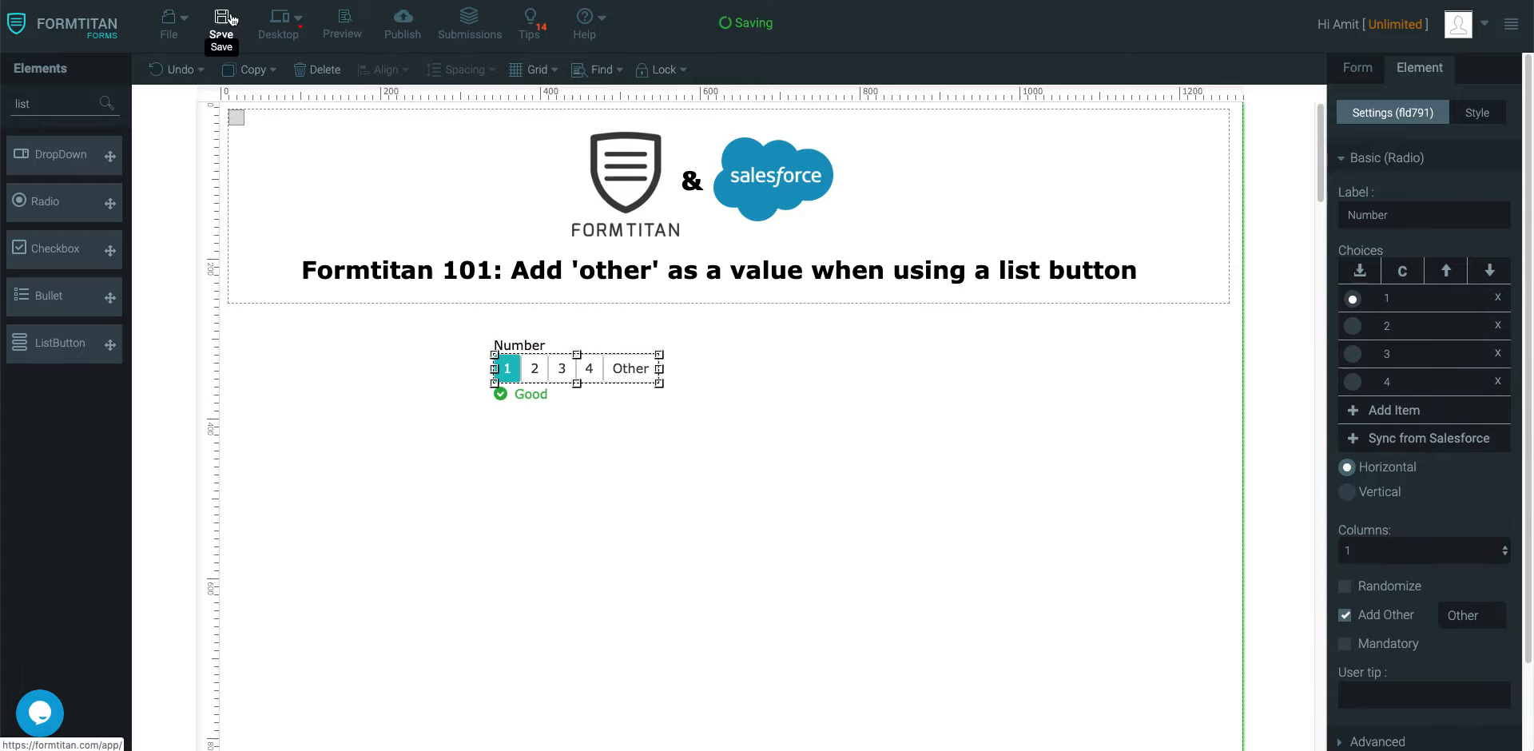
Step: Preview the form, choose Other, and type 'Test' into its revealed text field
left_click(341, 31)
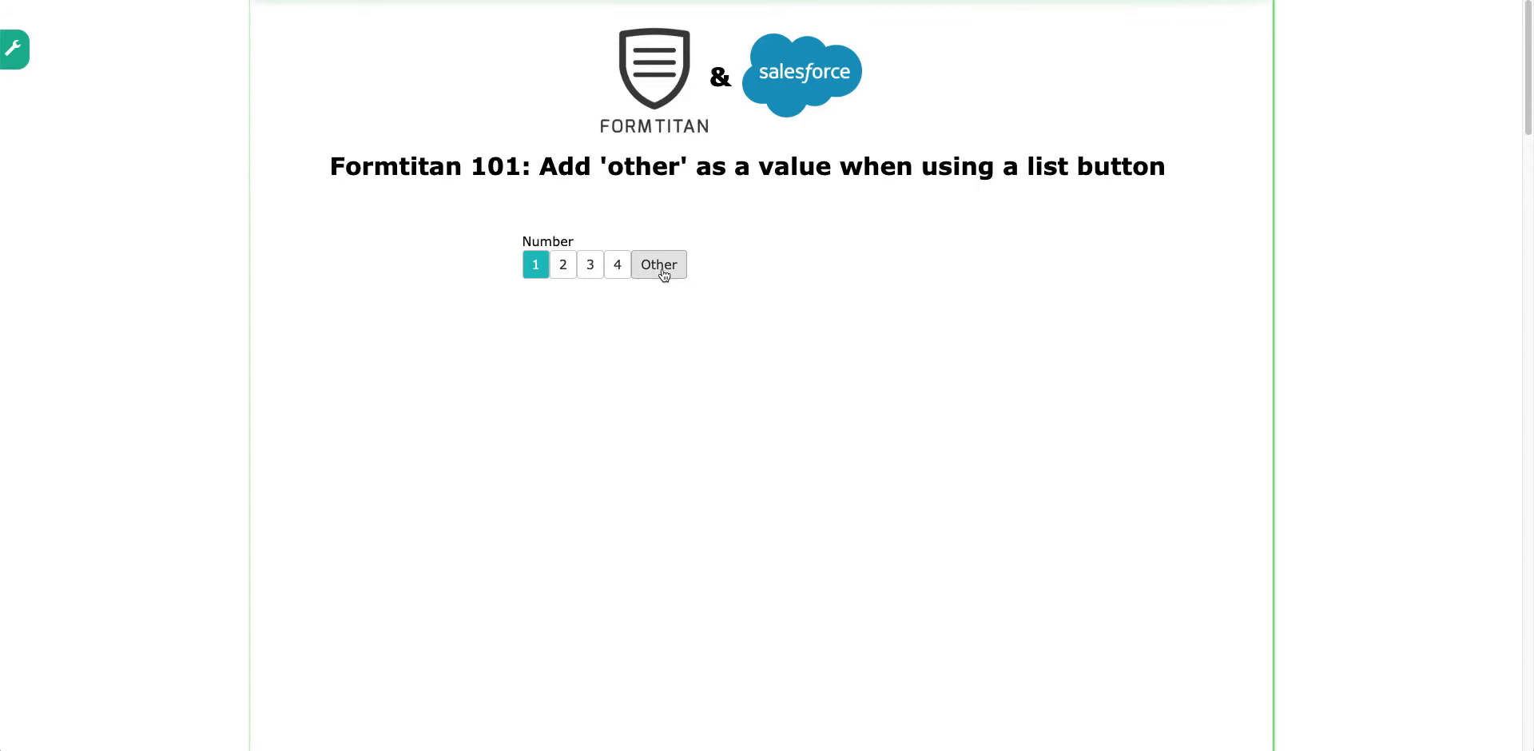
left_click(659, 263)
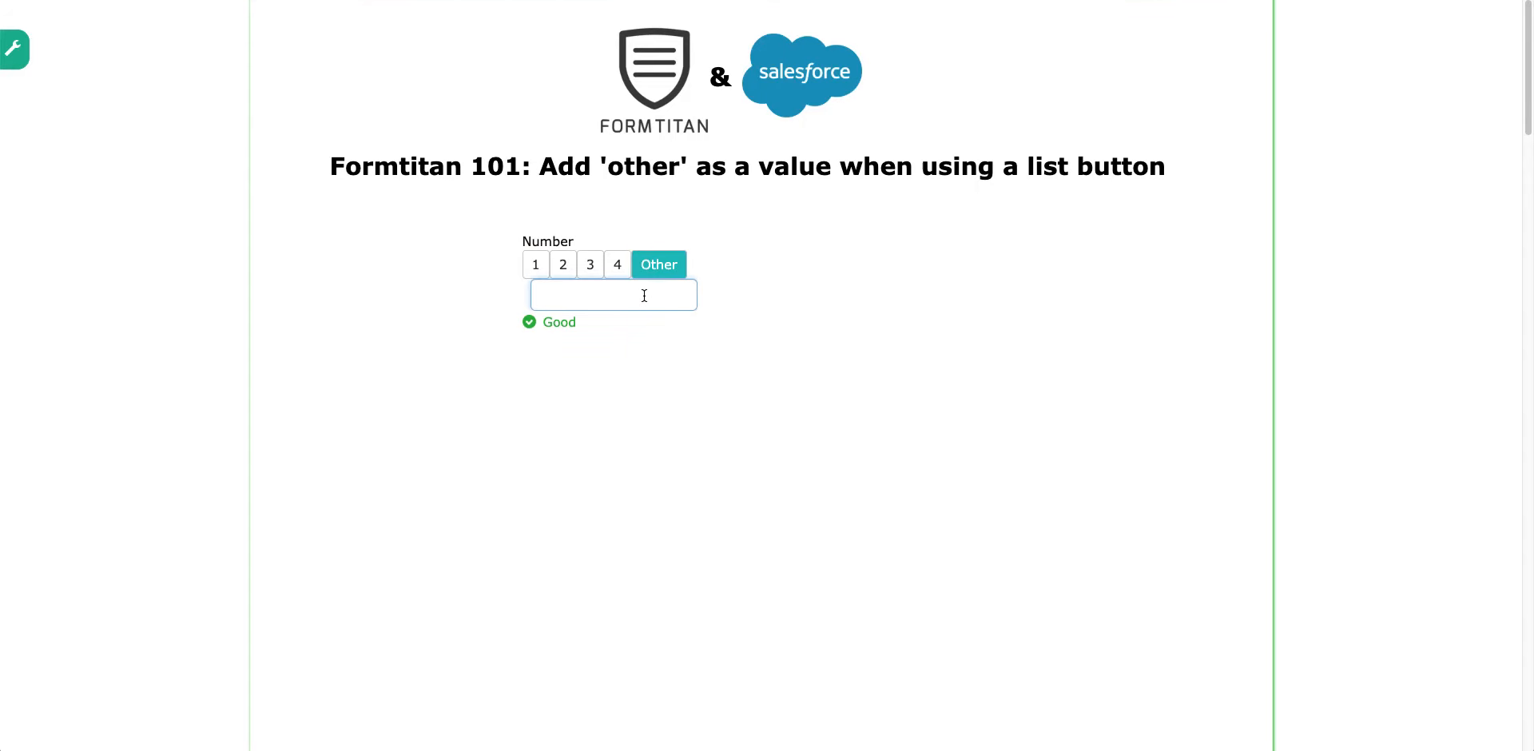
type("Test")
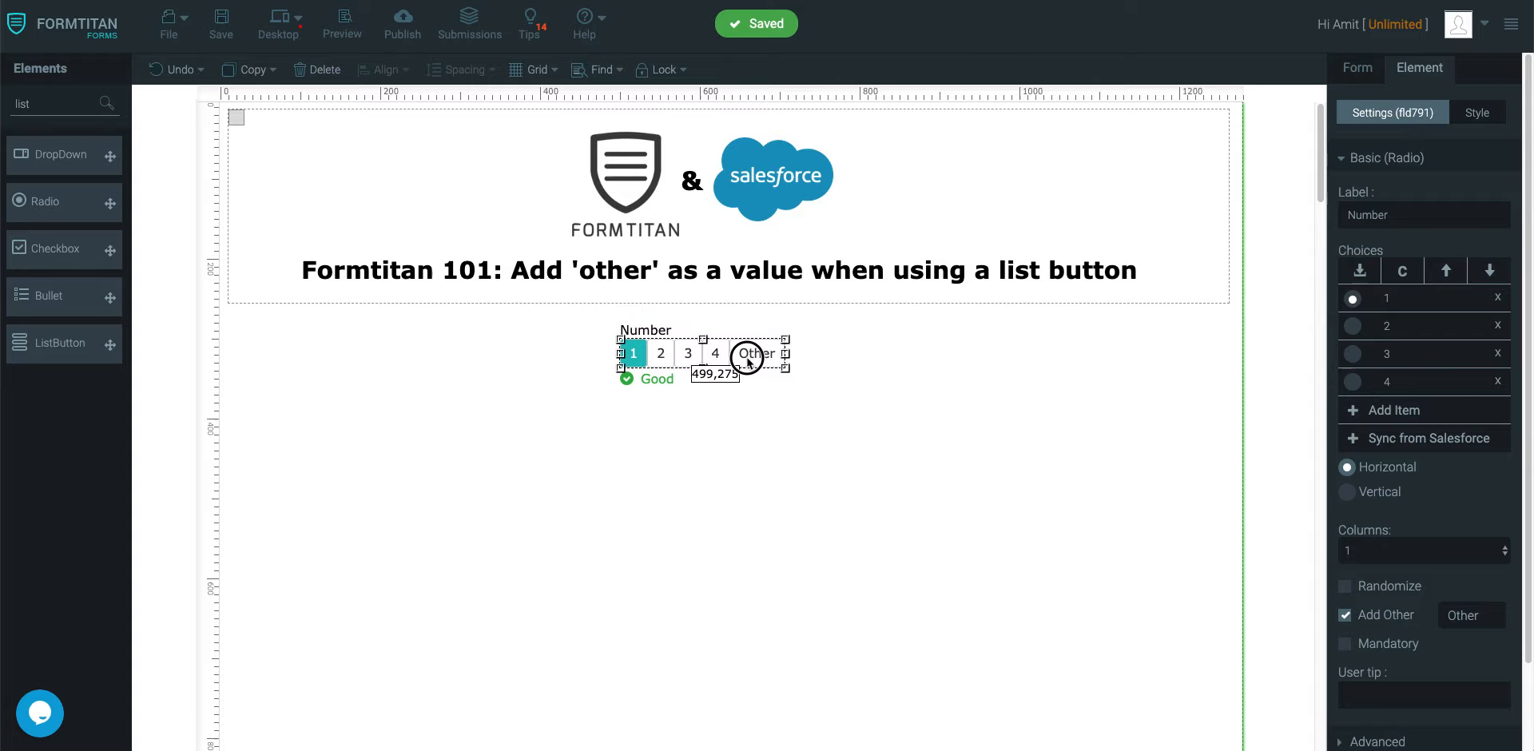
Step: Change the list button's Add Other text to 'Other Number' in Settings
left_click(1476, 112)
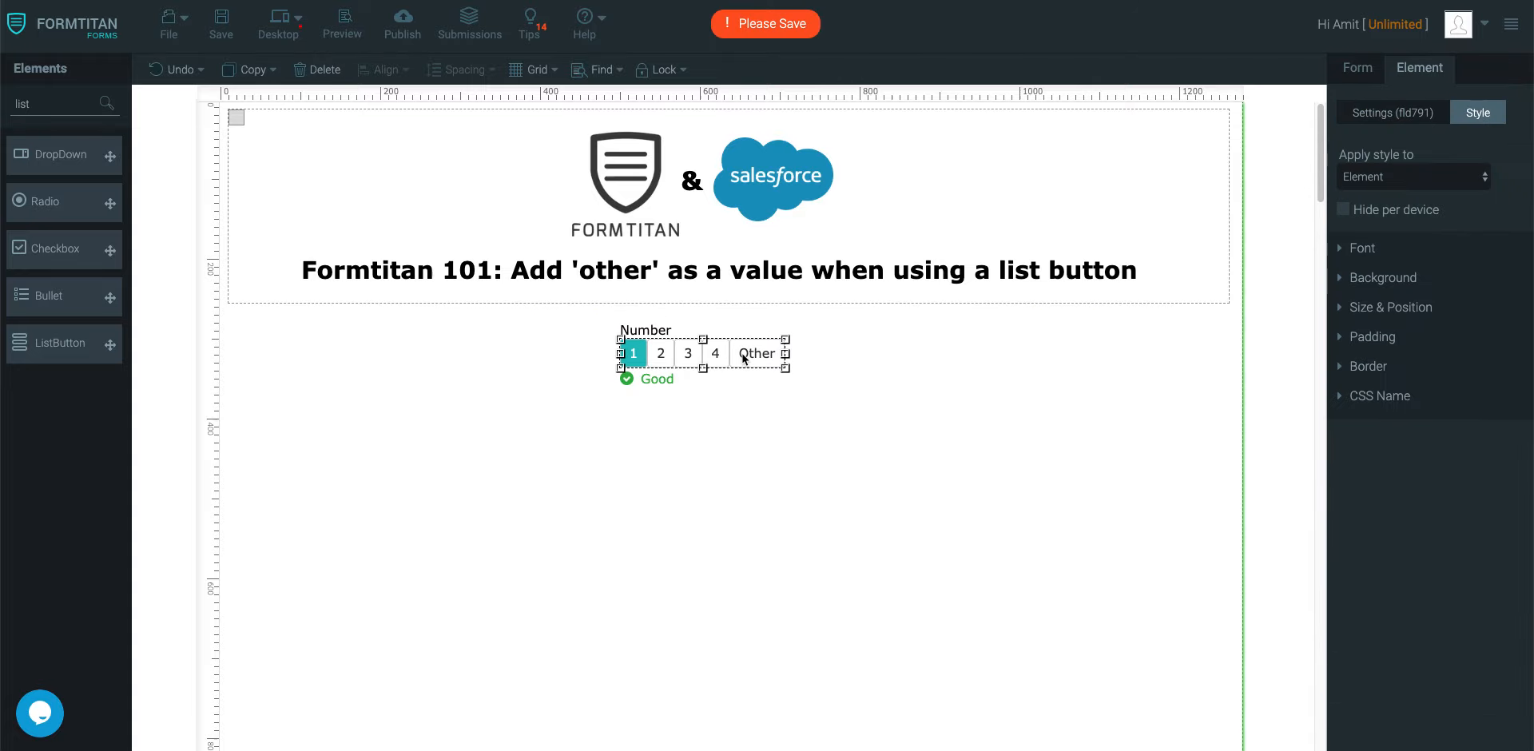
left_click(1390, 112)
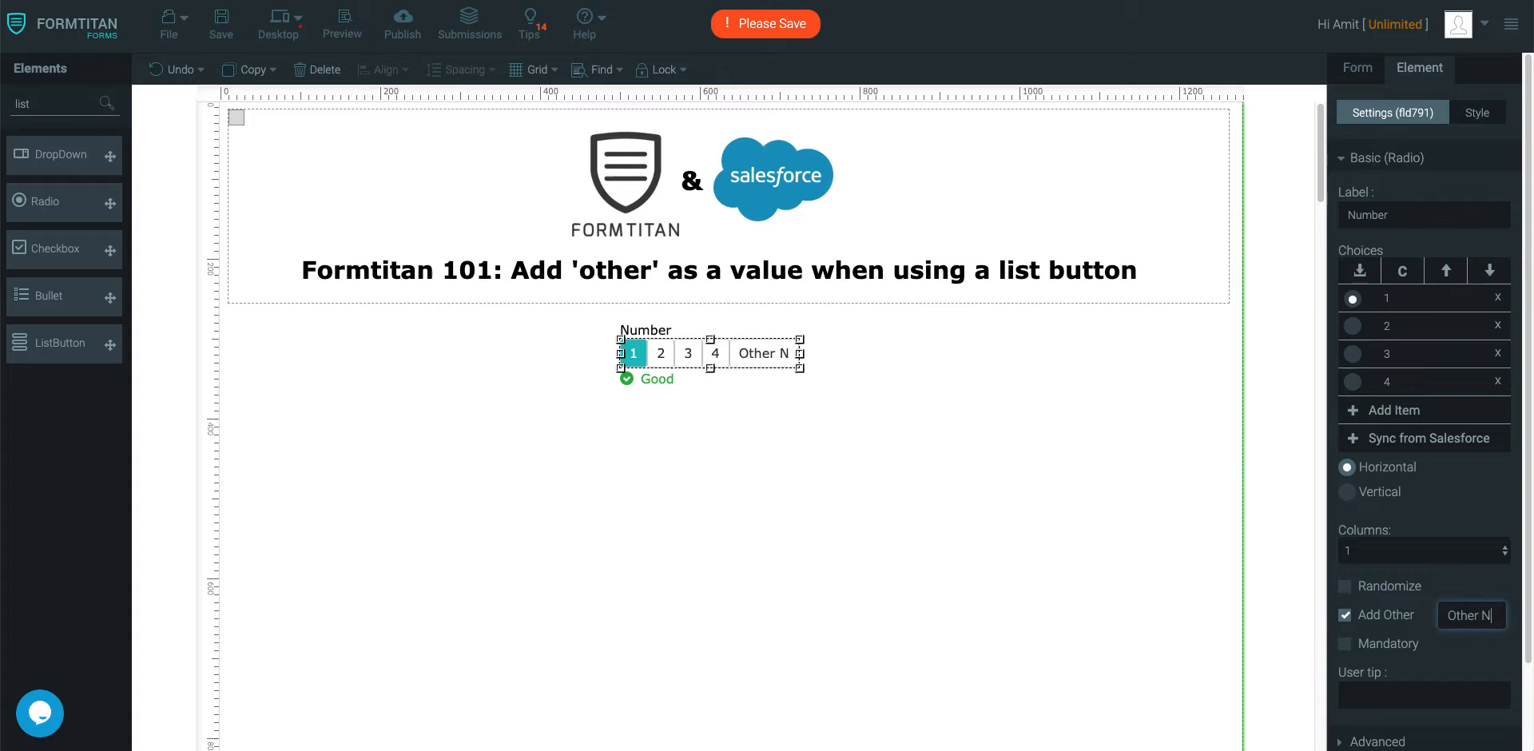
type("umber")
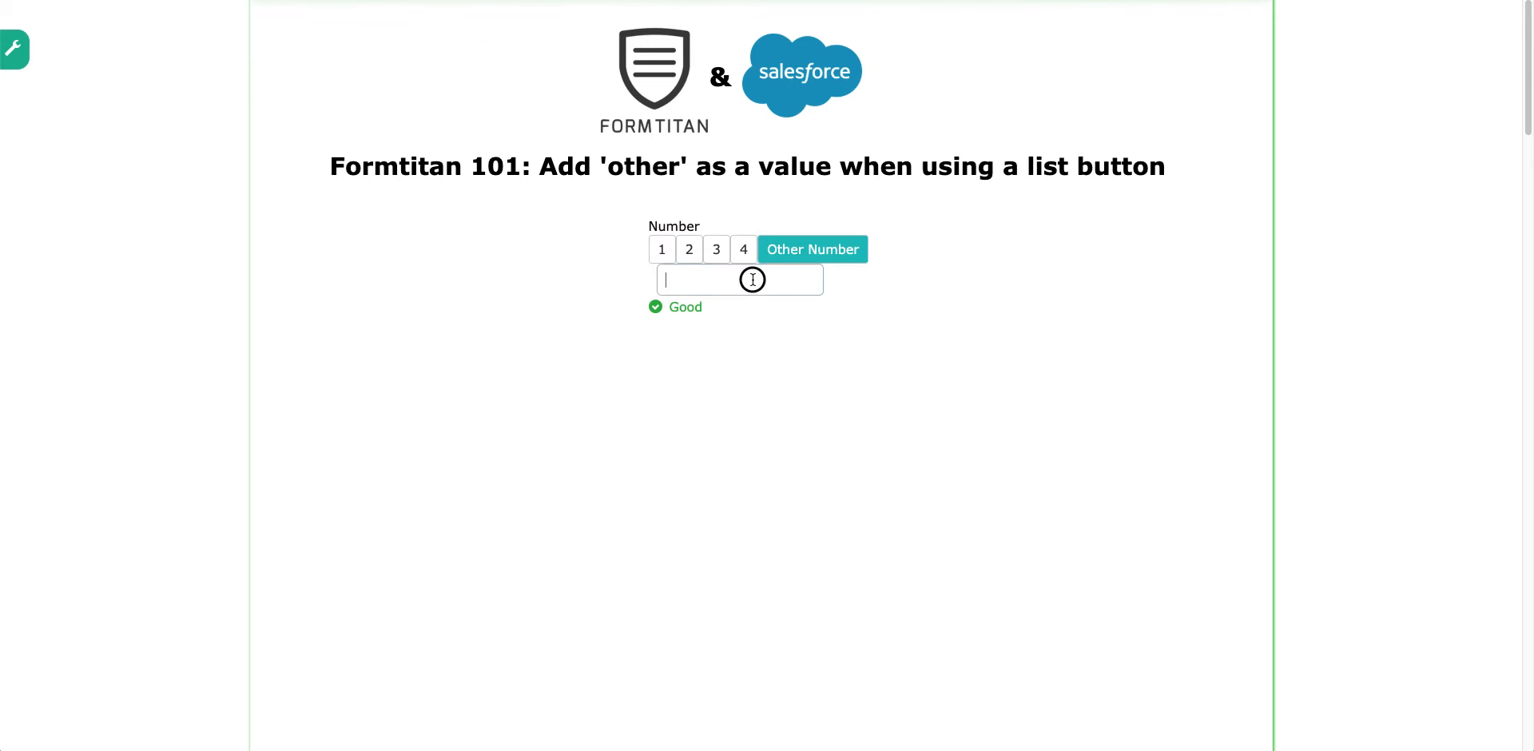
Step: Enter 3221 in the previewed Other Number text field
type("3221")
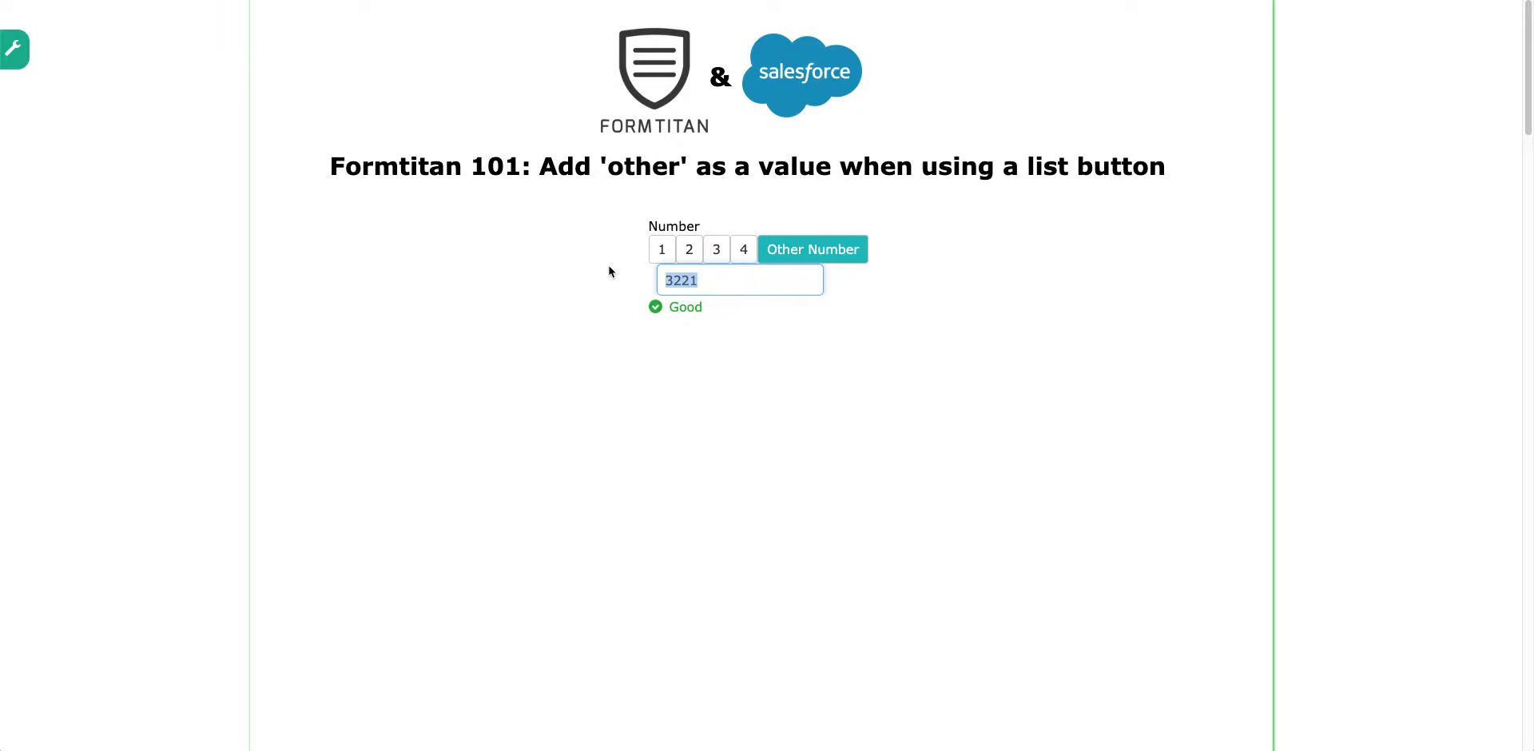